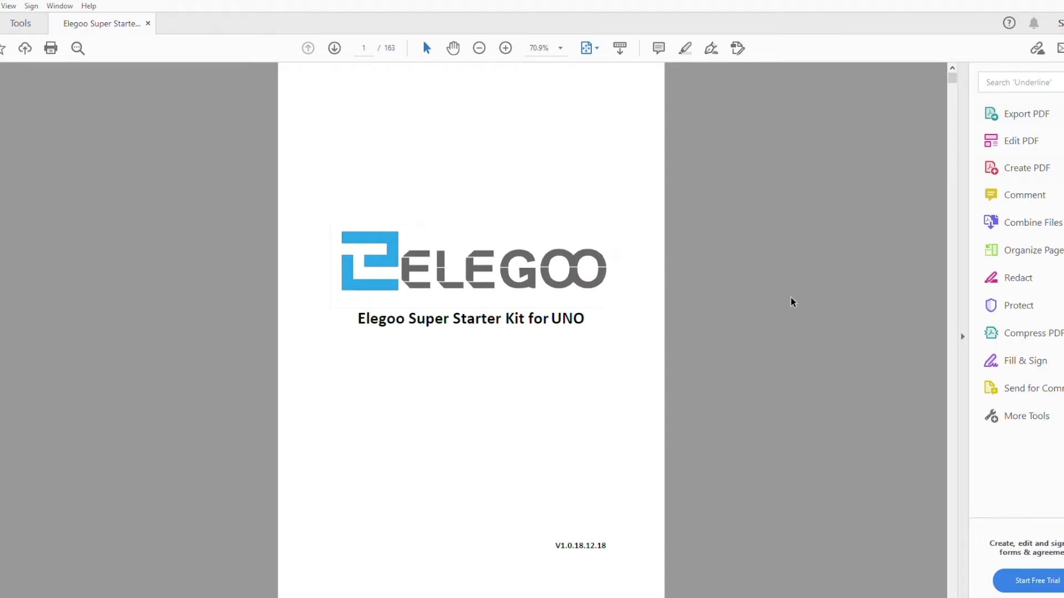
Scroll the Elegoo kit PDF from the cover to page 22, Lesson 1 on libraries and serial monitor
{"action": "left_click", "coordinate": [334, 48]}
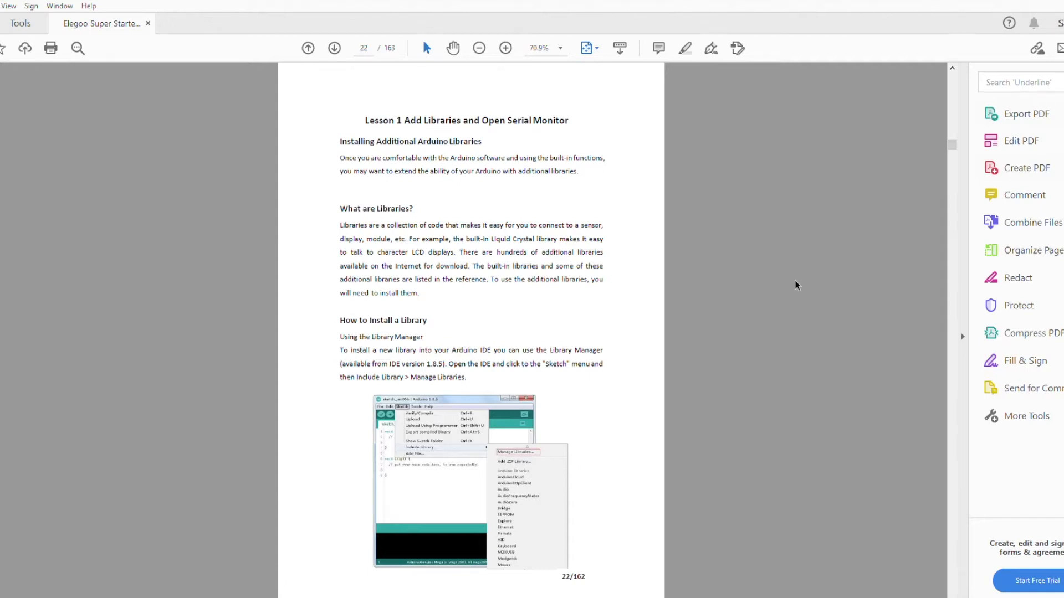
Scroll the tutorial from page 22 to the RGB LED breadboard example on page 54
{"action": "scroll", "scroll_direction": "down", "scroll_amount": 3}
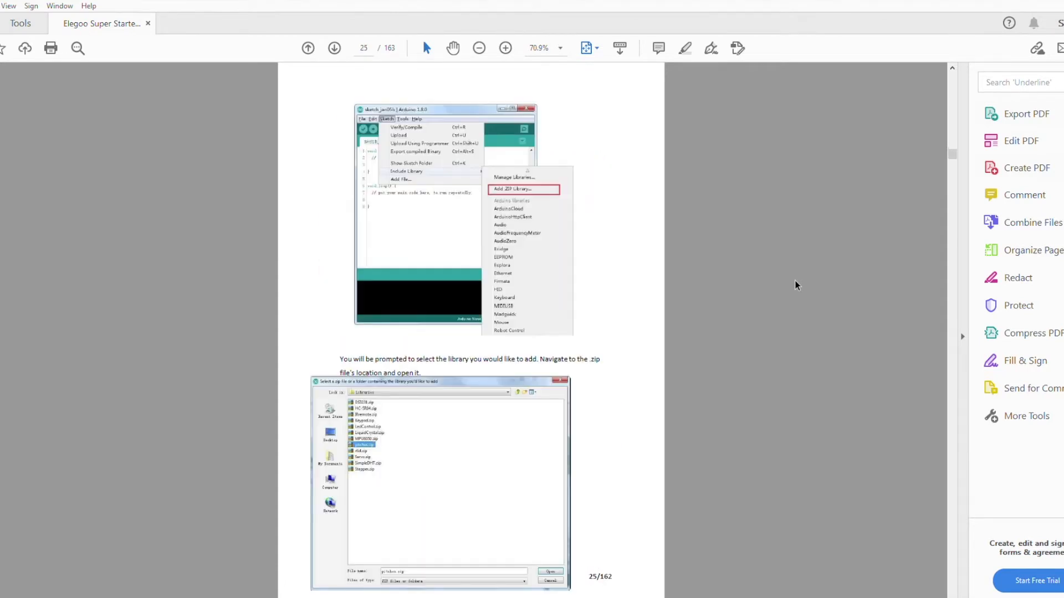
{"action": "left_click", "coordinate": [333, 48]}
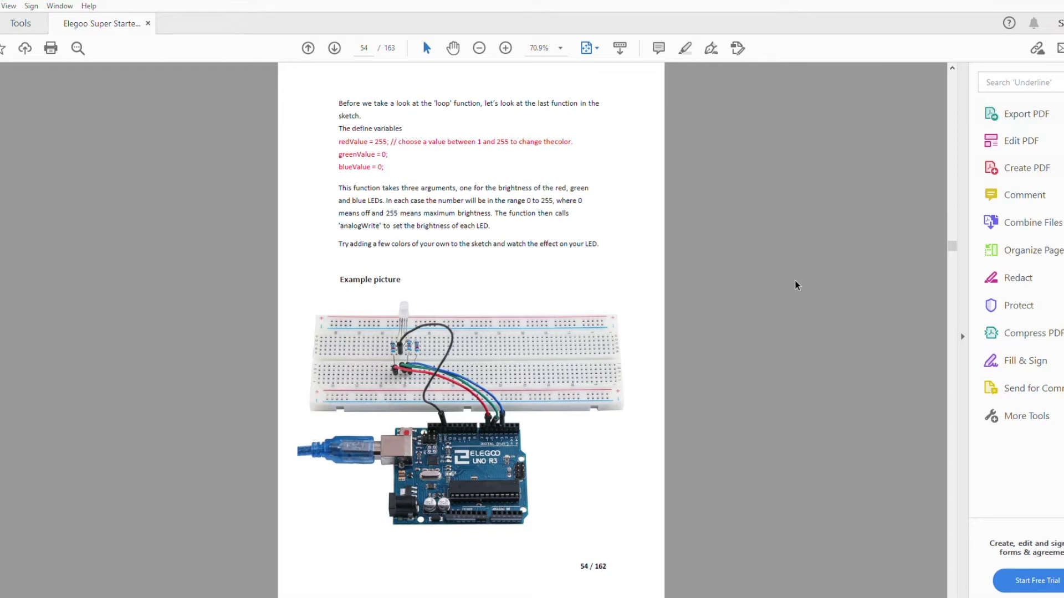
{"action": "scroll", "scroll_direction": "down", "scroll_amount": 3}
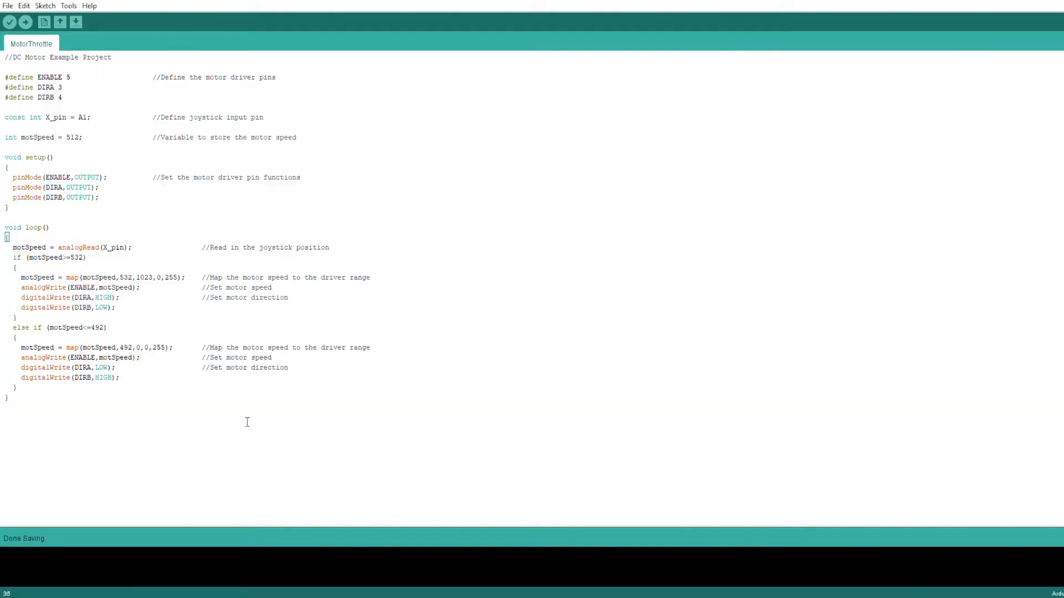
{"action": "mouse_move", "coordinate": [465, 154]}
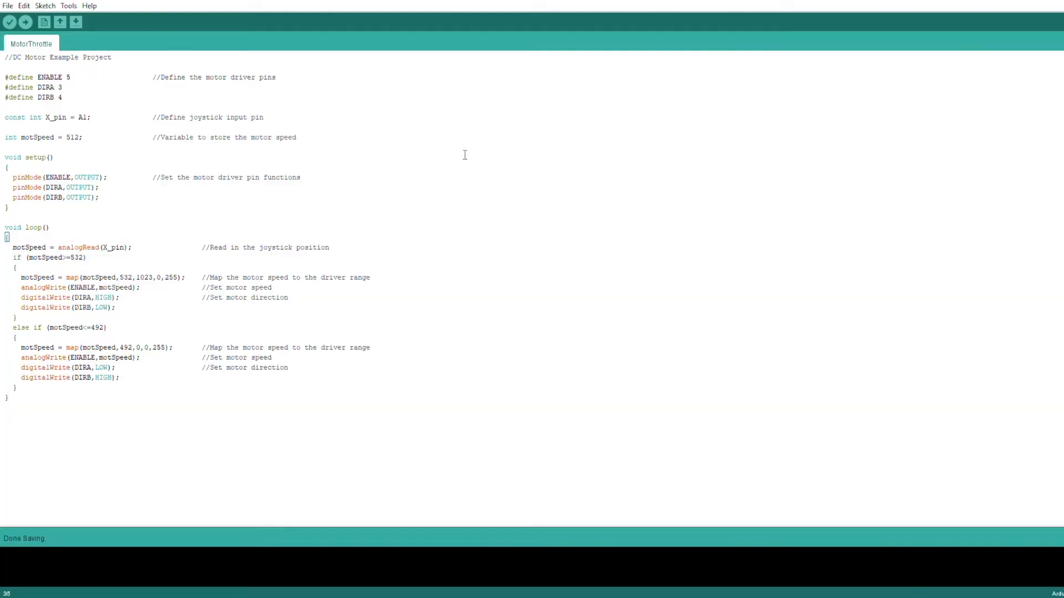
{"action": "mouse_move", "coordinate": [373, 119]}
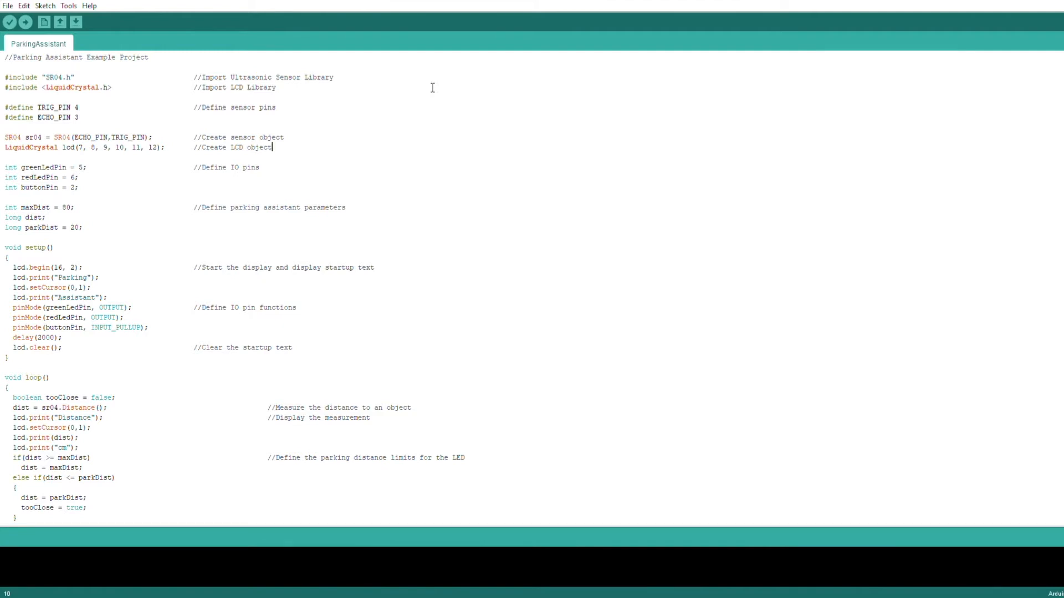
Scroll the ParkingAssistant sketch down to loop() with distance limits and LED logic
{"action": "scroll", "scroll_direction": "down", "scroll_amount": 3}
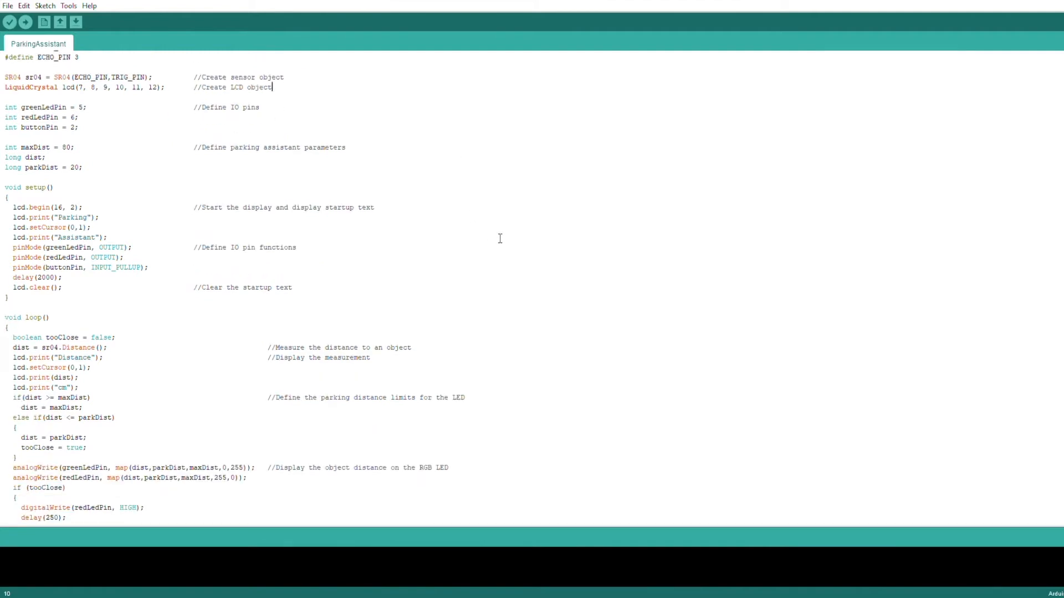
{"action": "scroll", "scroll_direction": "down", "scroll_amount": 3}
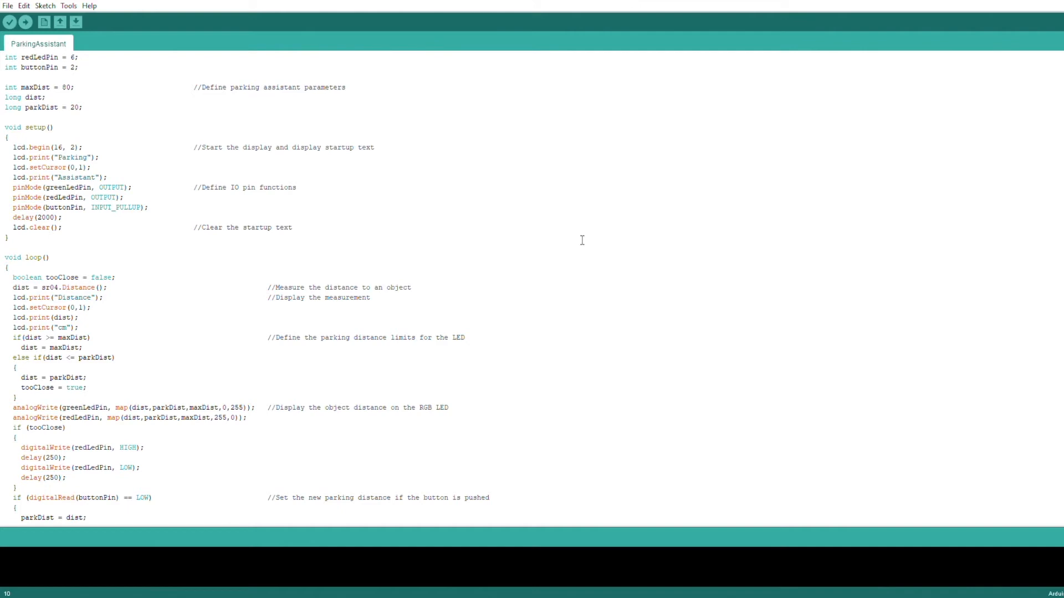